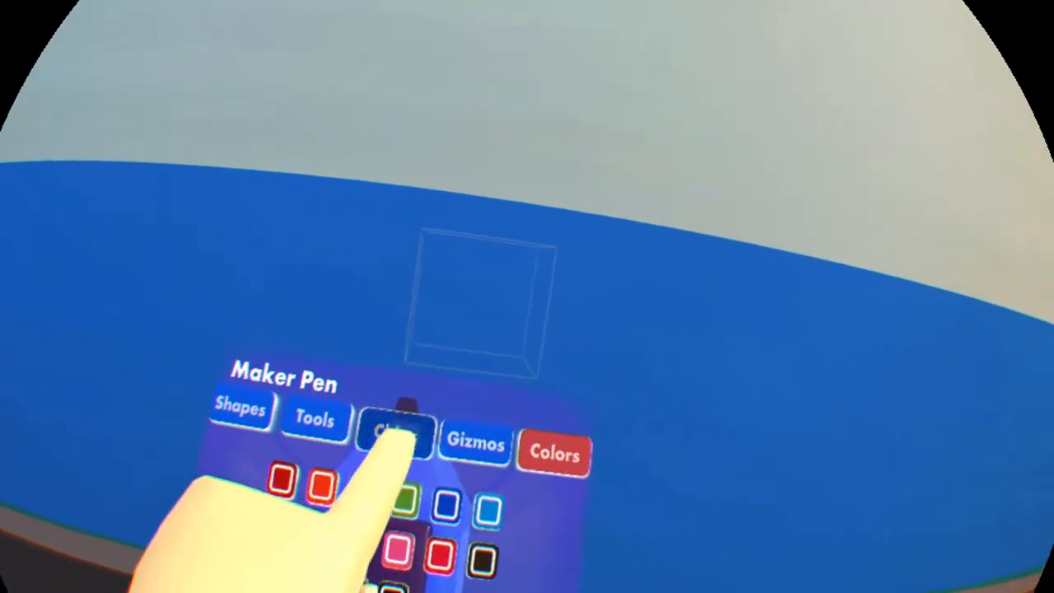
Show the Maker Pen's Chips collection of spawnable circuit chips
left_click(394, 434)
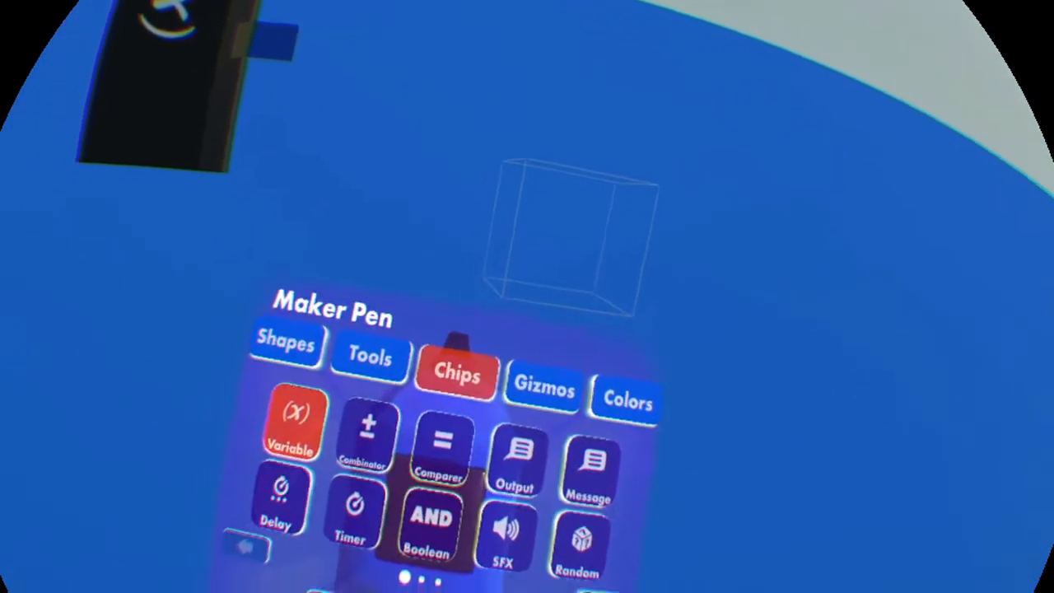
Spawn a Variable chip and release it floating in the air
left_click(373, 359)
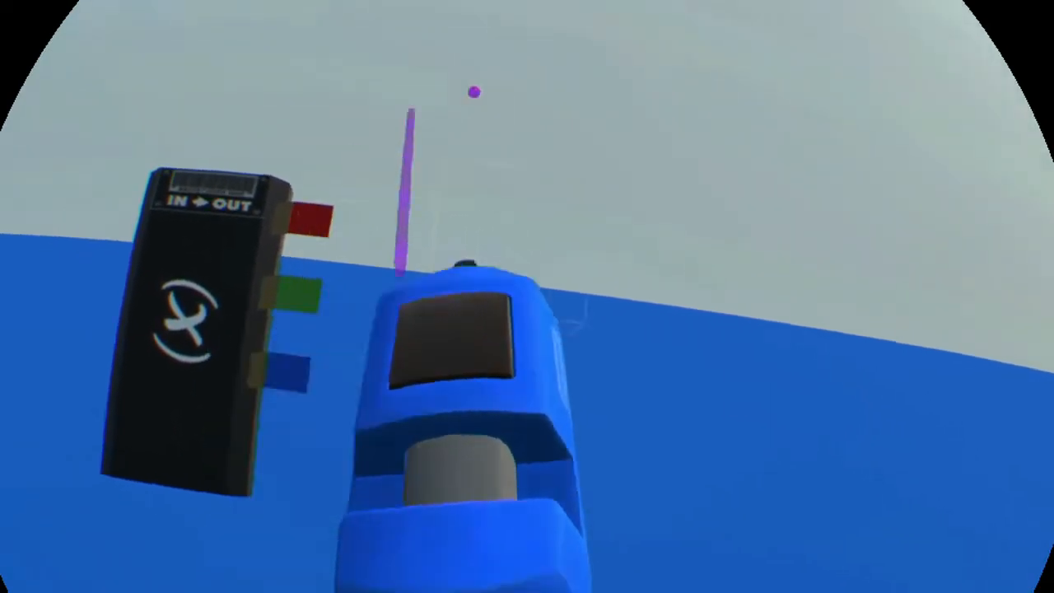
left_click(448, 405)
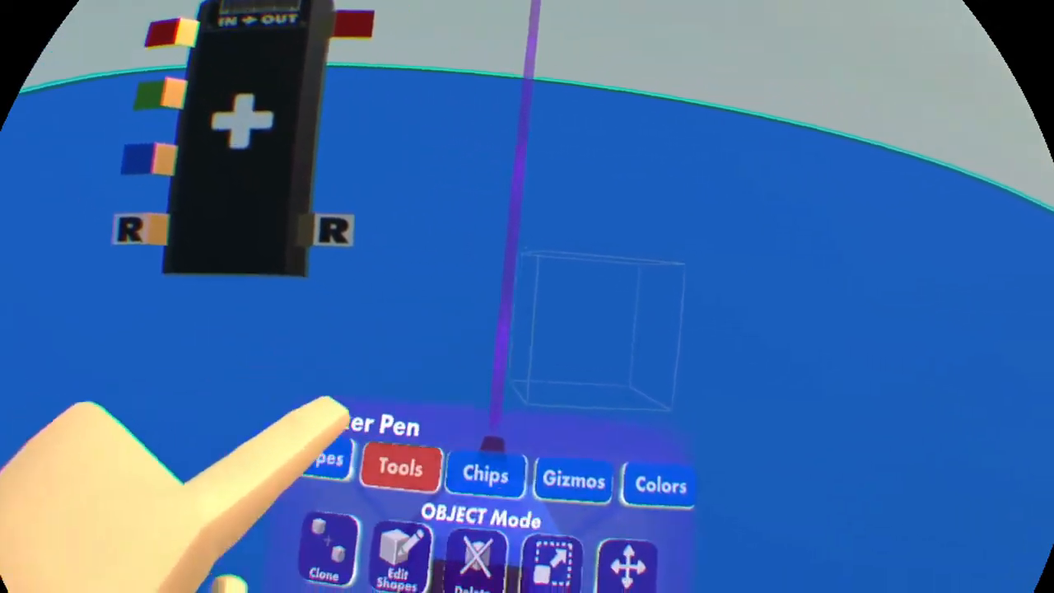
Switch the Maker Pen to its object editing Tools
left_click(507, 474)
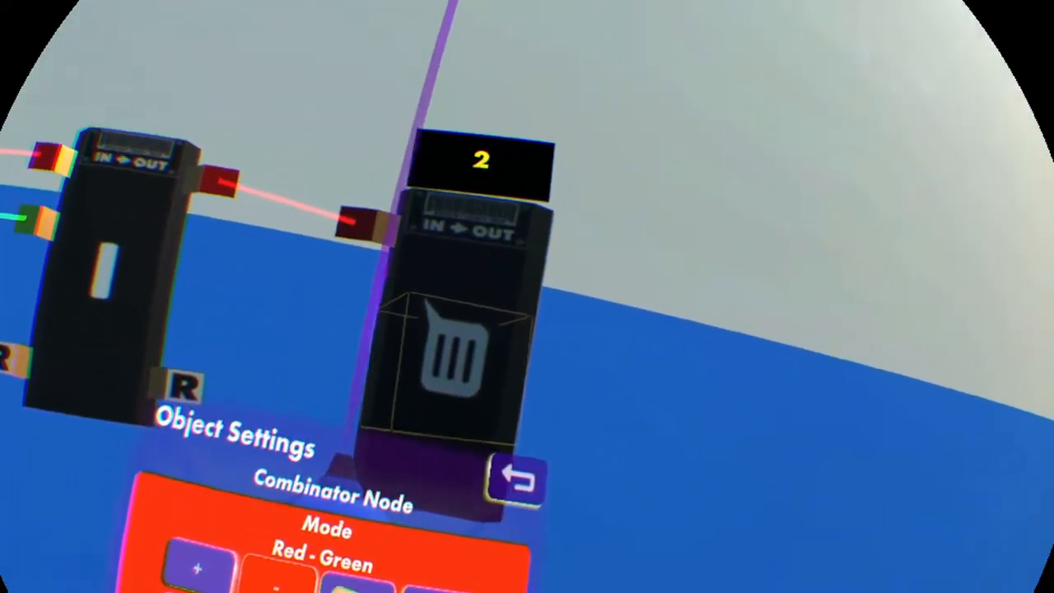
Set the combinator's operation mode to Red - Green
left_click(366, 577)
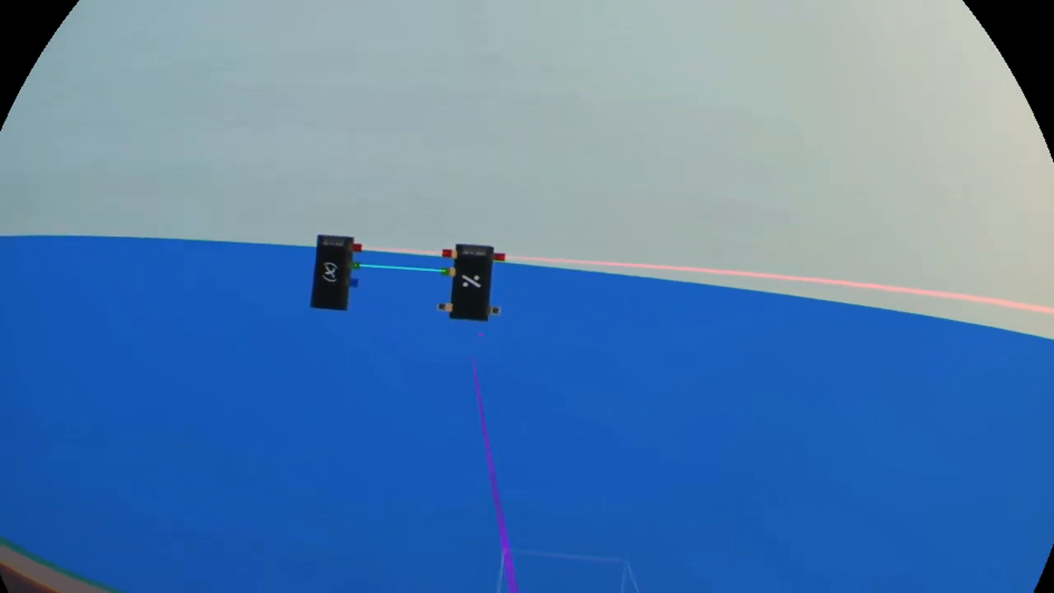
mouse_move(527, 297)
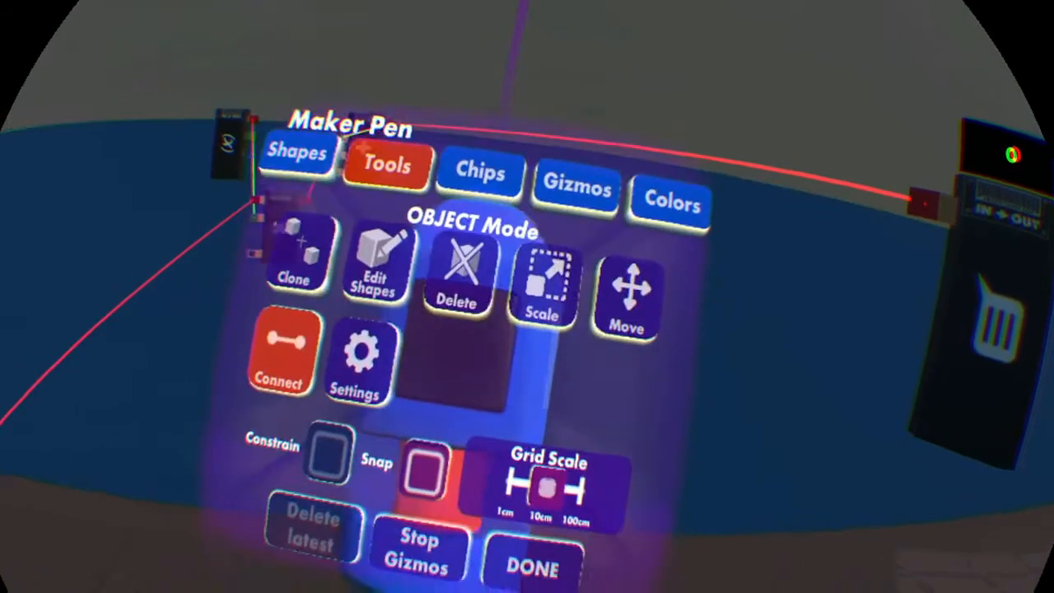
Choose the Connect tool for wiring the score counter to the chips
left_click(479, 174)
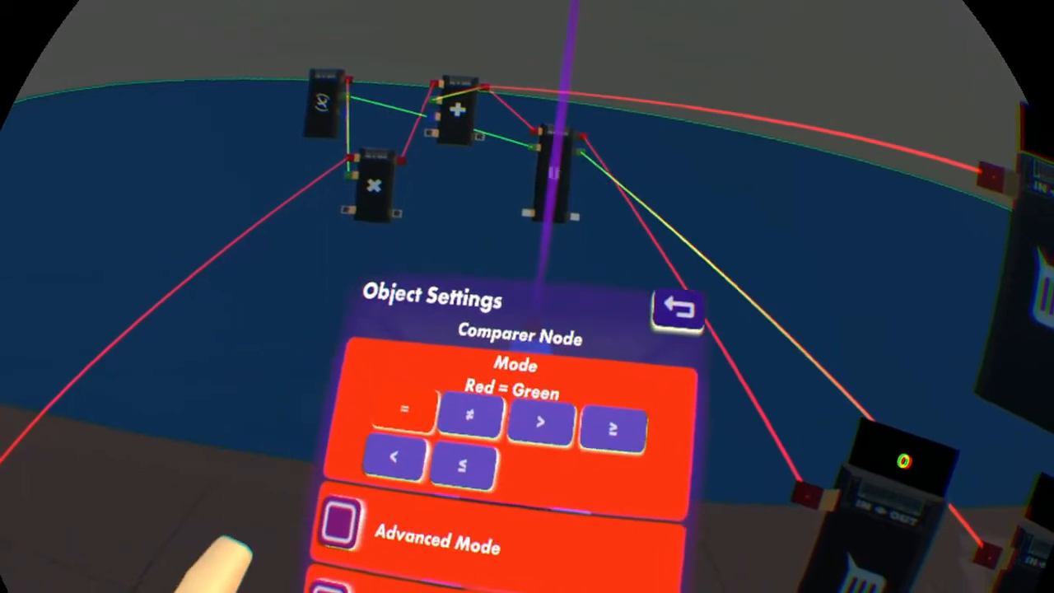
Close the comparer's Object Settings after choosing the = mode
left_click(676, 309)
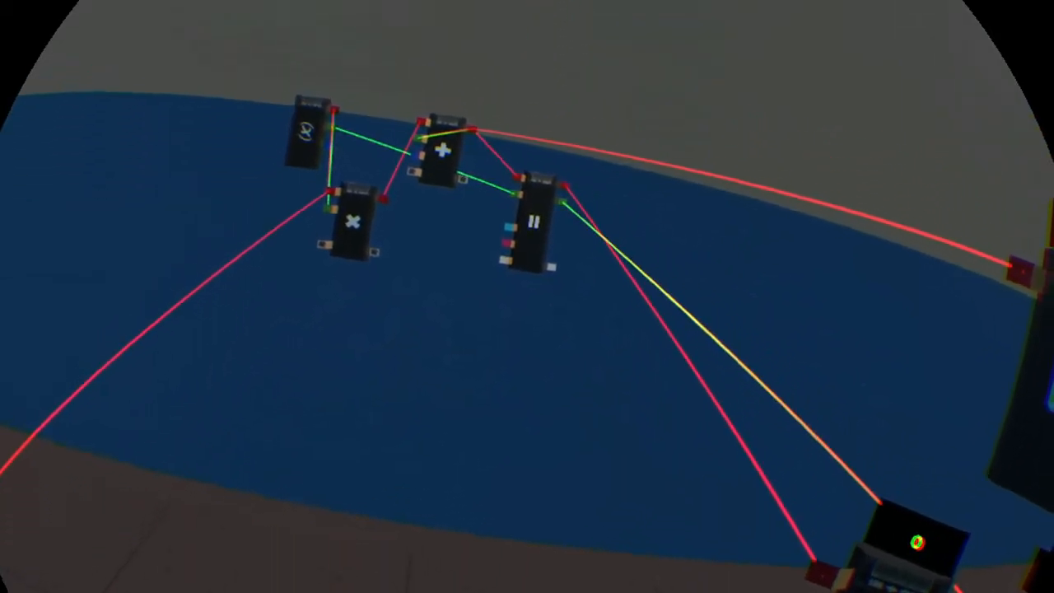